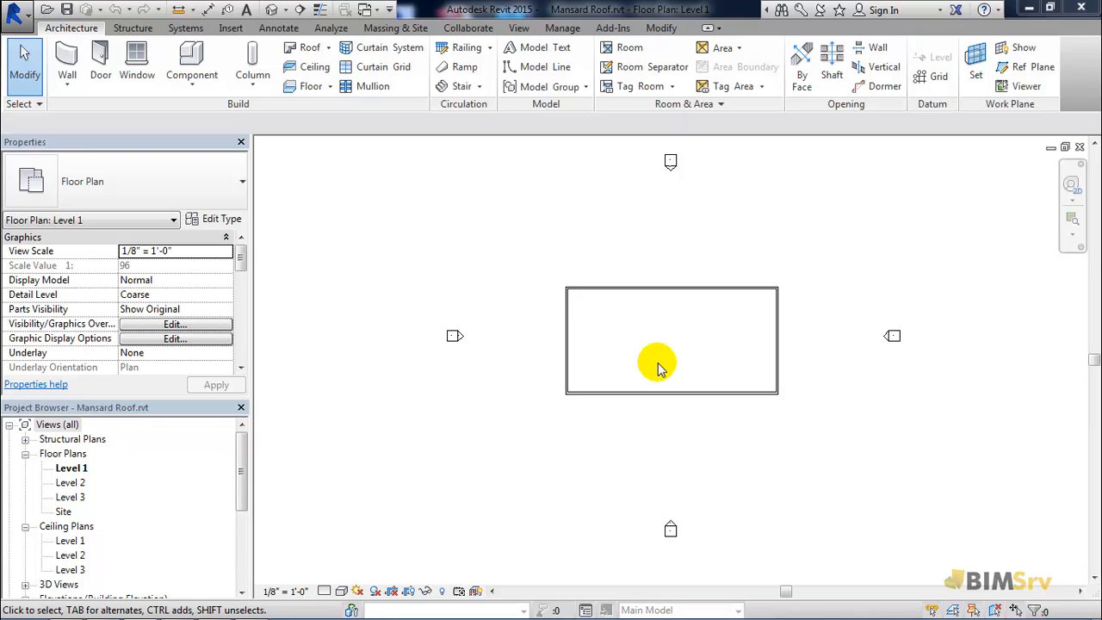
{"action": "mouse_move", "coordinate": [97, 481]}
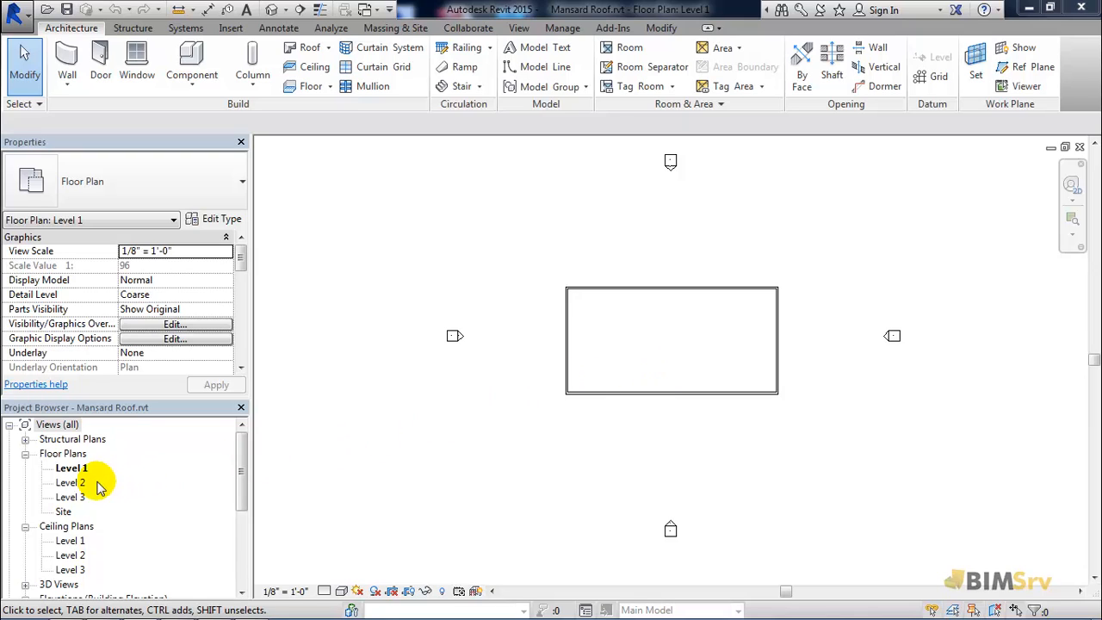
Open the Level 2 floor plan from the Project Browser.
{"action": "double_click", "coordinate": [71, 481]}
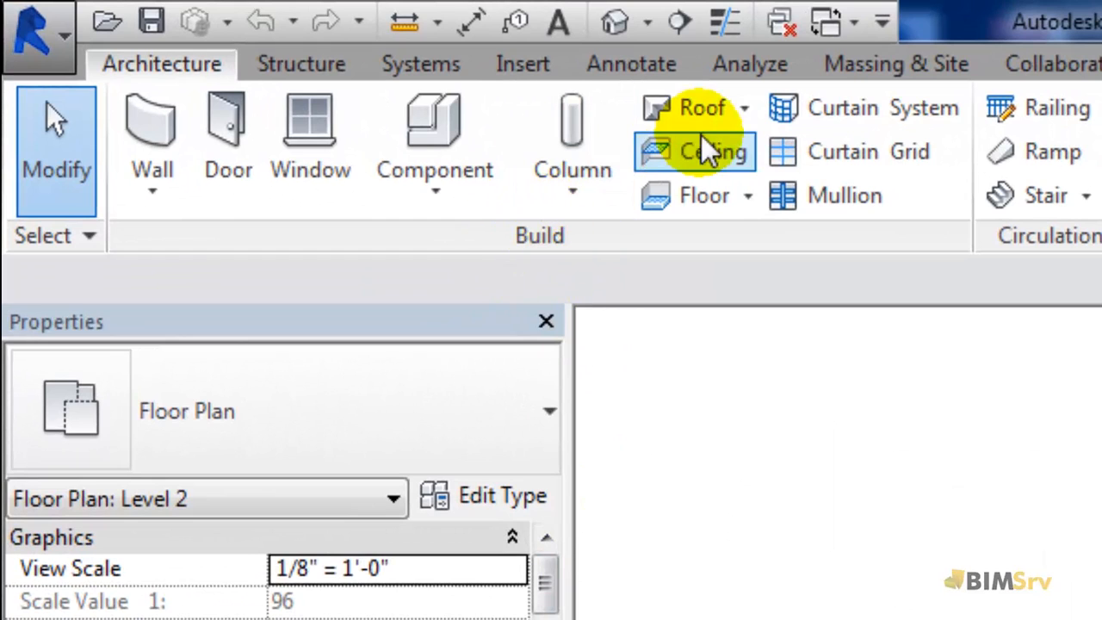
Start a Roof by Footprint sketch with a 2' overhang.
{"action": "left_click", "coordinate": [742, 106]}
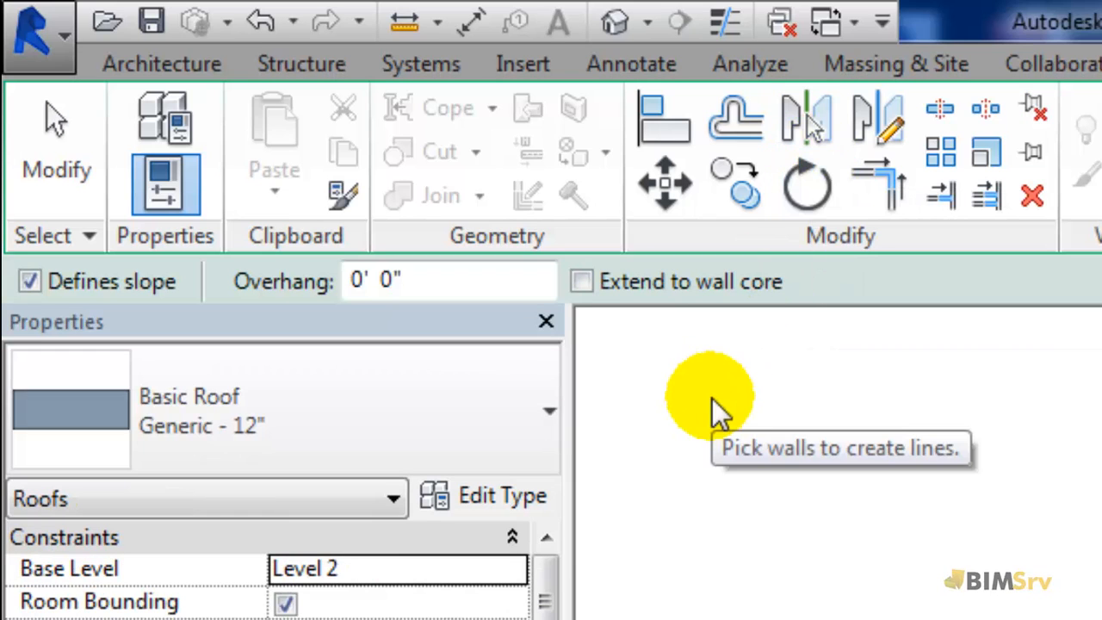
{"action": "mouse_move", "coordinate": [142, 310]}
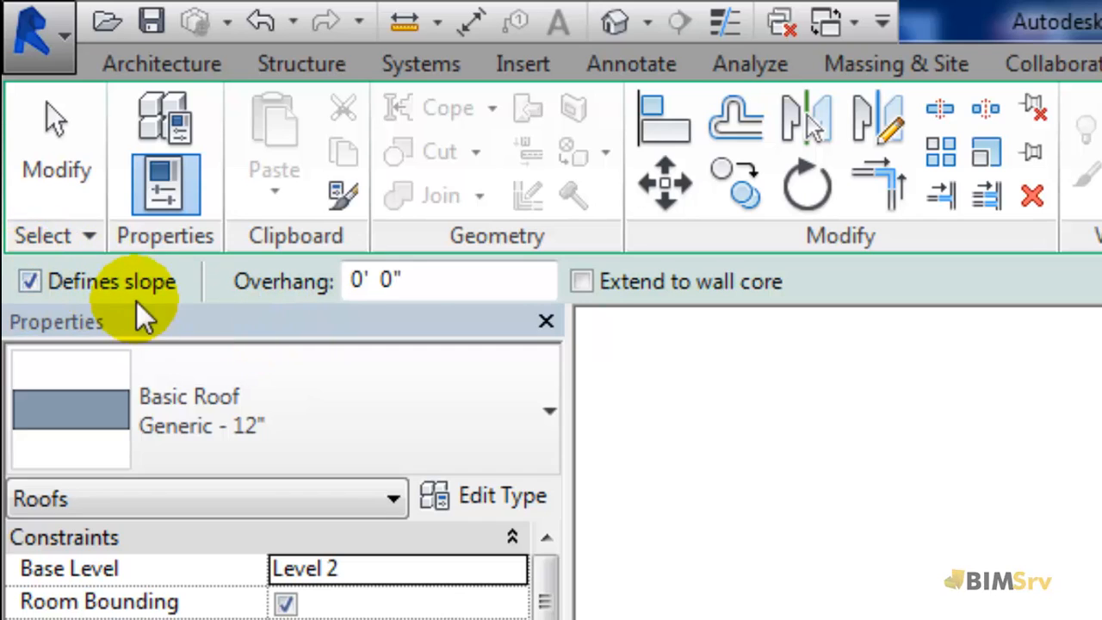
{"action": "mouse_move", "coordinate": [250, 305]}
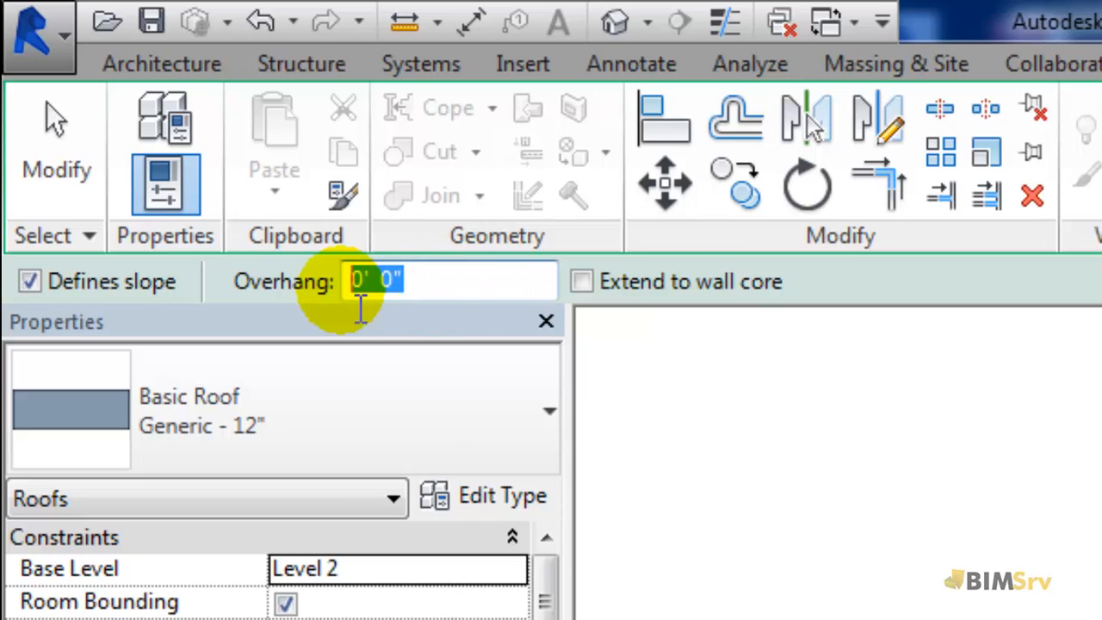
{"action": "type", "text": "2'"}
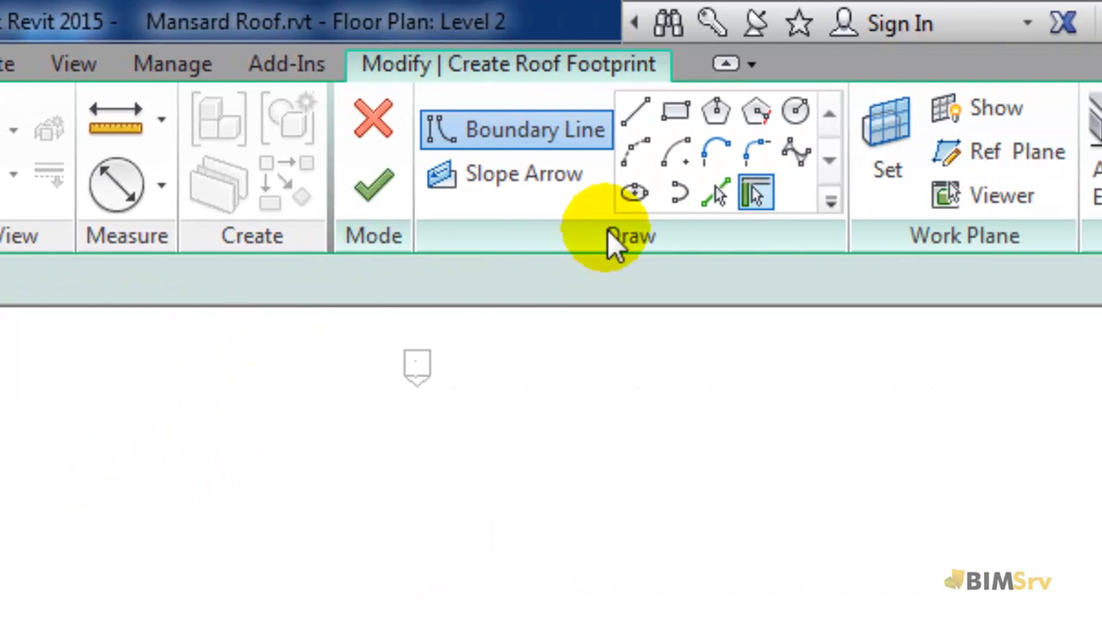
{"action": "mouse_move", "coordinate": [756, 191]}
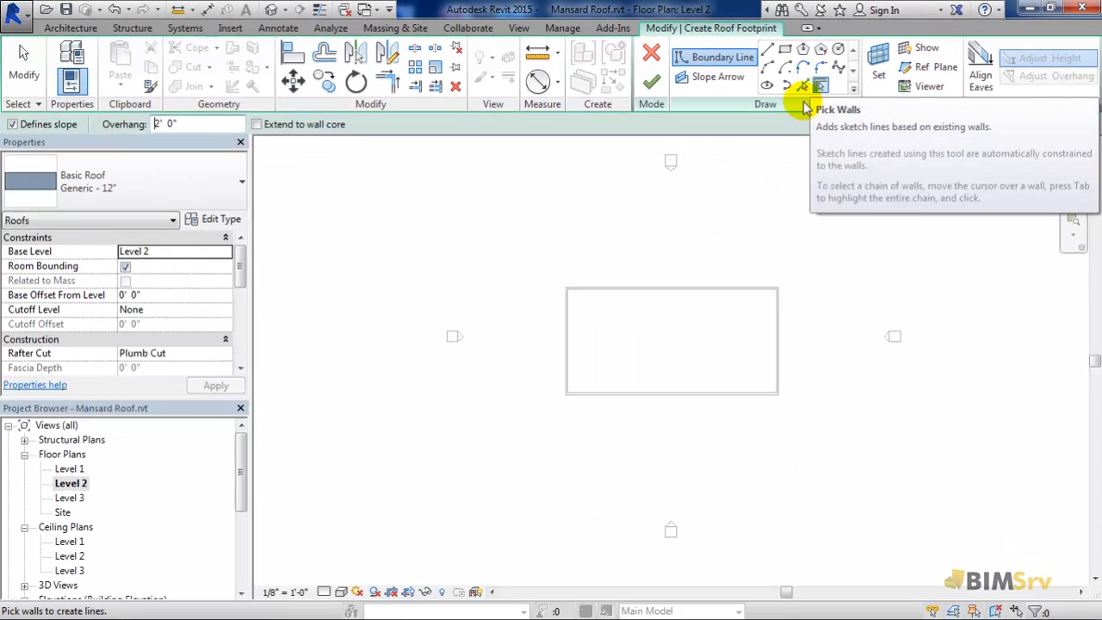
Pick the four building walls as slope-defining roof boundary lines.
{"action": "left_click", "coordinate": [644, 282]}
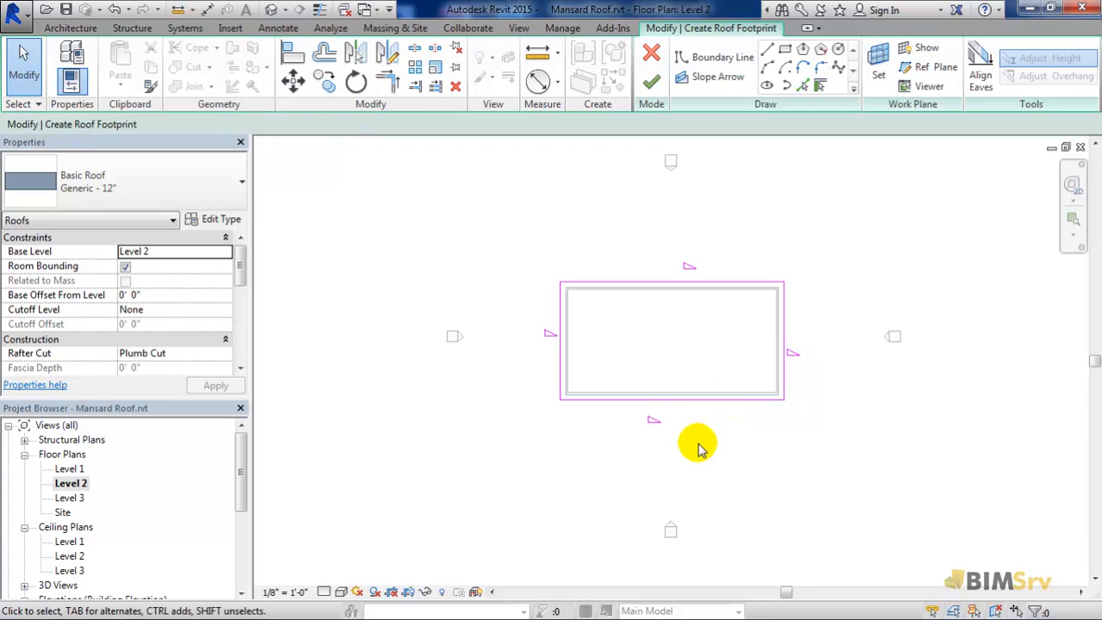
{"action": "mouse_move", "coordinate": [642, 420]}
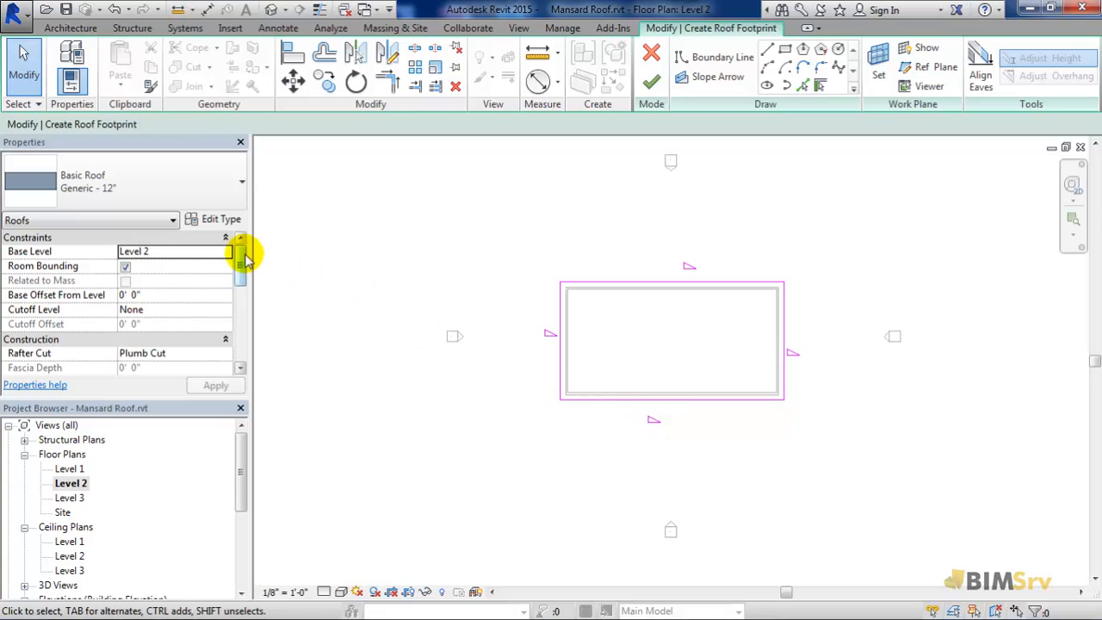
Set the roof slope to 60 degrees and finish the lower roof.
{"action": "scroll", "scroll_direction": "down", "scroll_amount": 3}
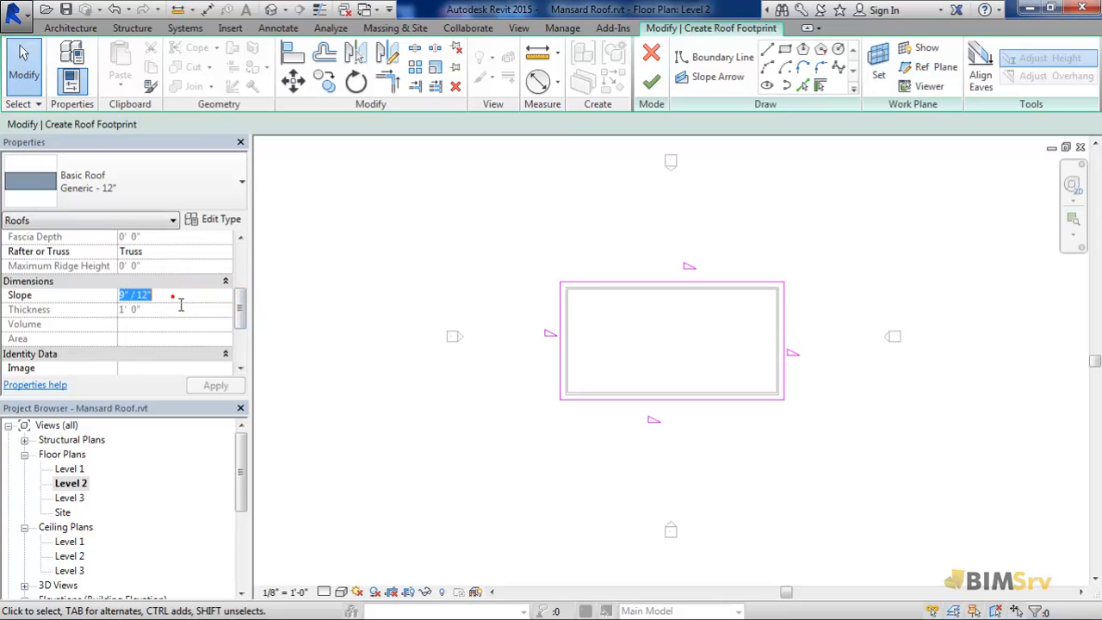
{"action": "type", "text": "60"}
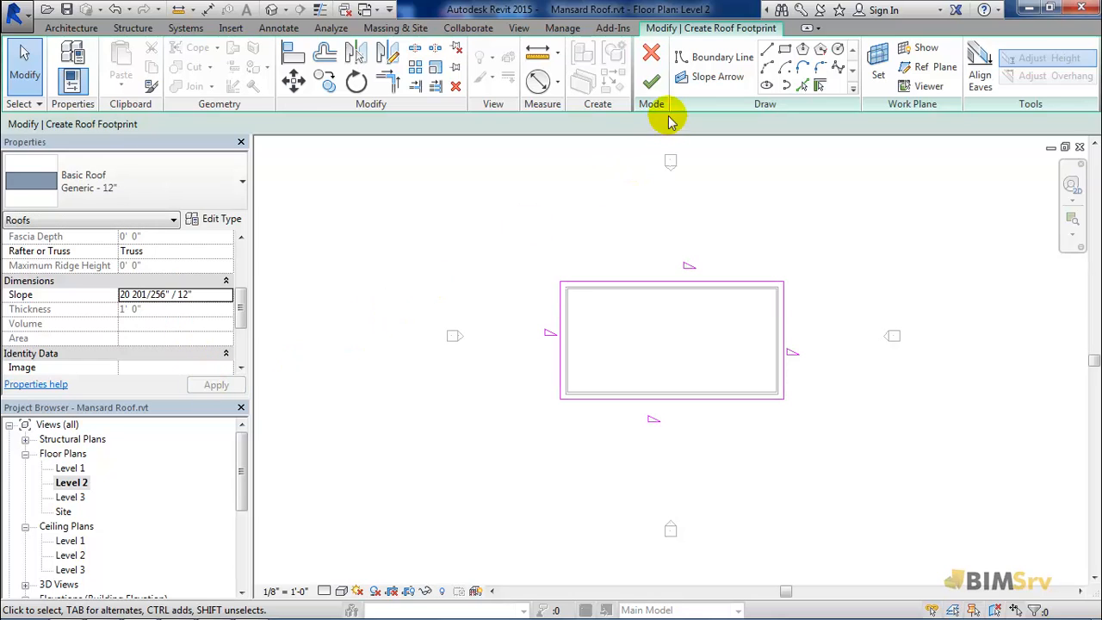
{"action": "left_click", "coordinate": [650, 82]}
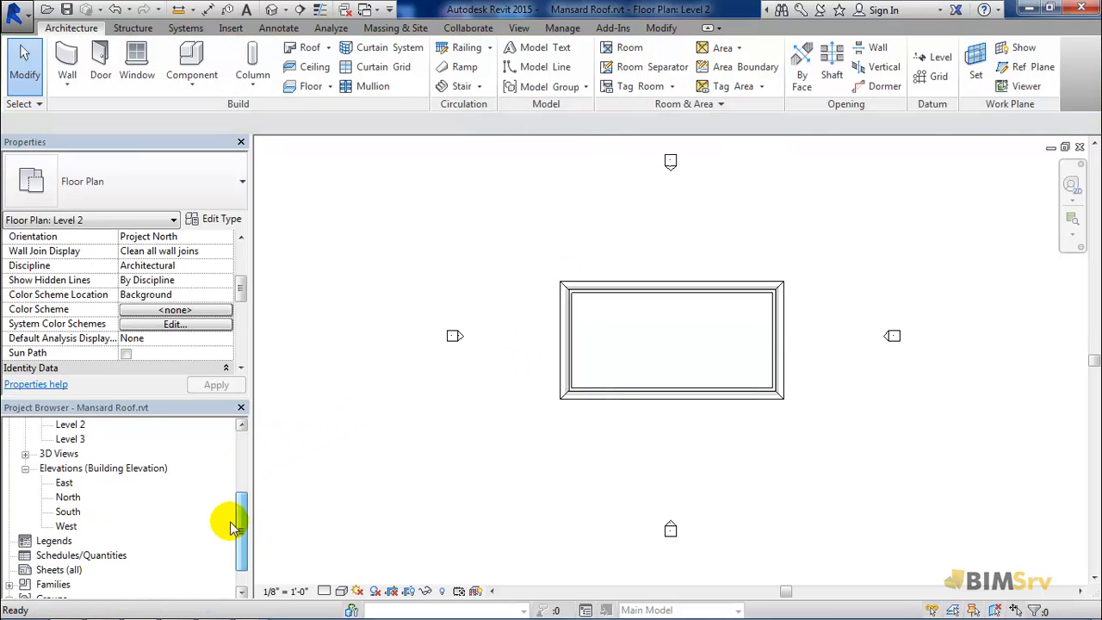
In the East elevation, set the lower roof's Cutoff Level to Level 3.
{"action": "double_click", "coordinate": [64, 482]}
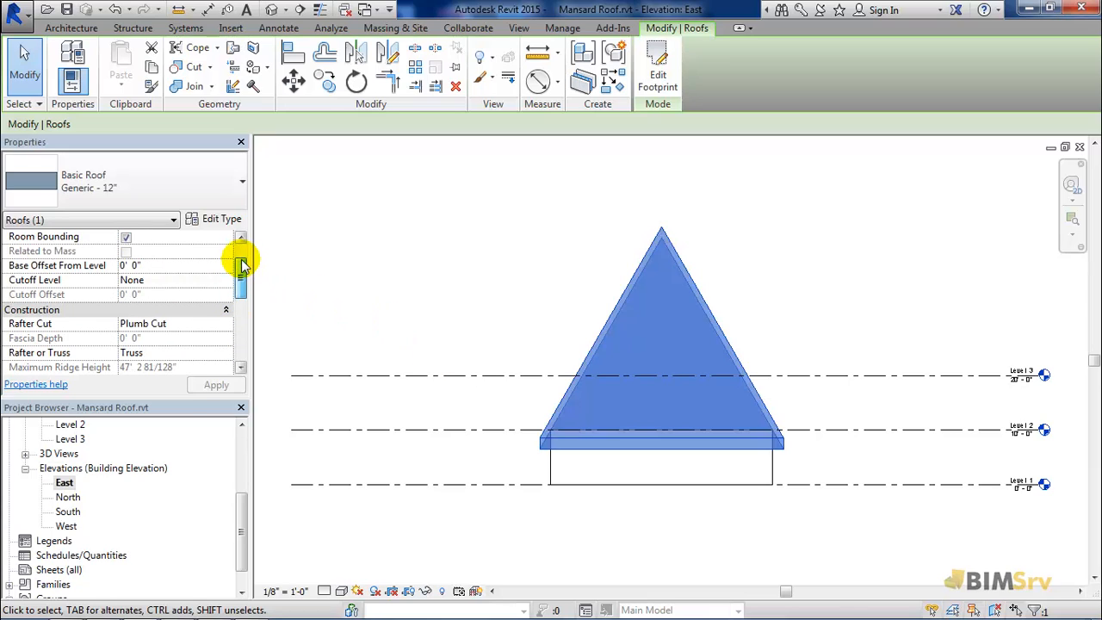
{"action": "left_click", "coordinate": [227, 280]}
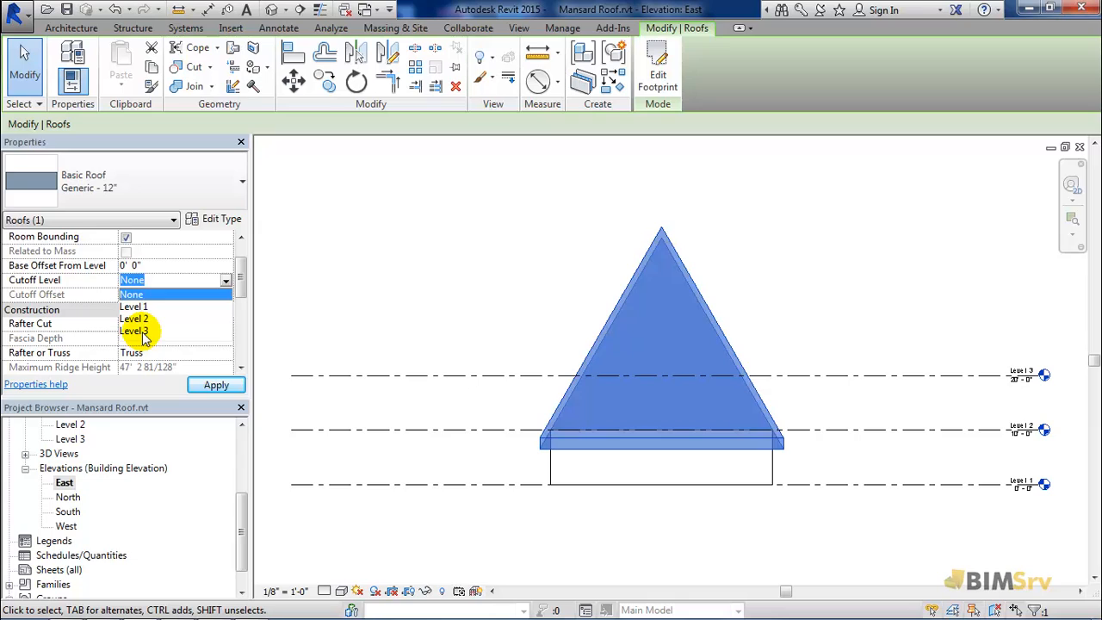
{"action": "left_click", "coordinate": [134, 330]}
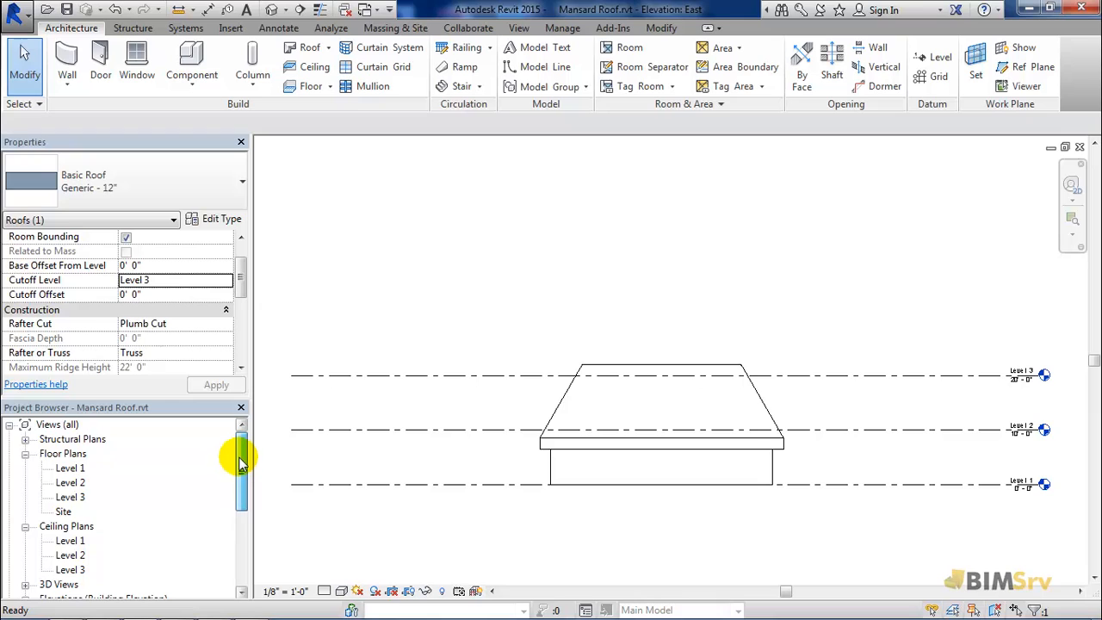
On Level 3, sketch a footprint roof along the lower roof's top edges.
{"action": "double_click", "coordinate": [70, 497]}
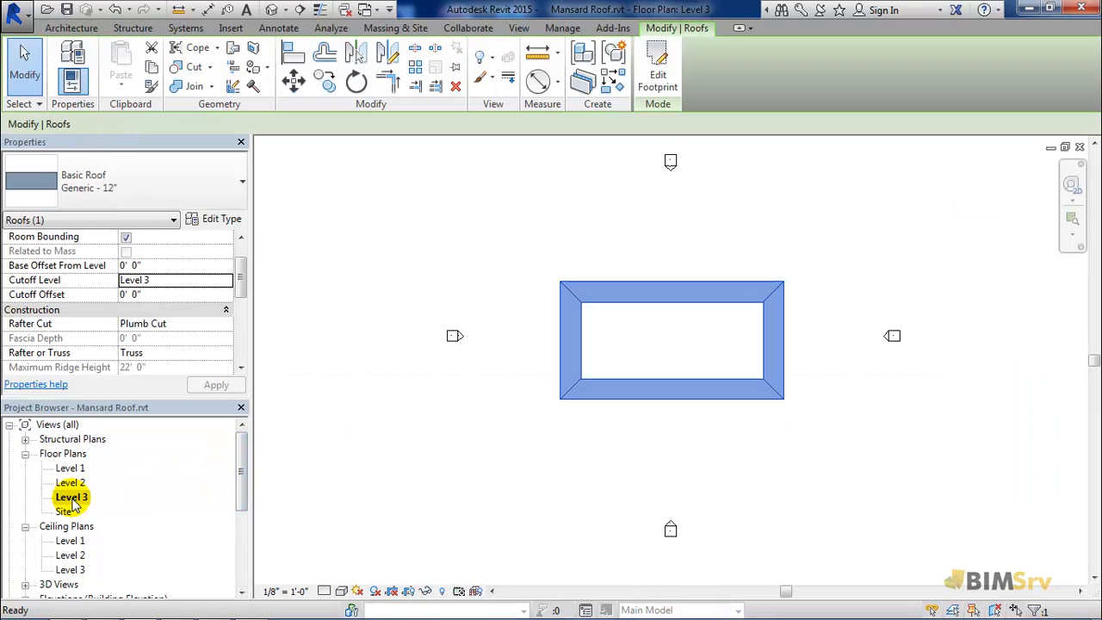
{"action": "mouse_move", "coordinate": [70, 482]}
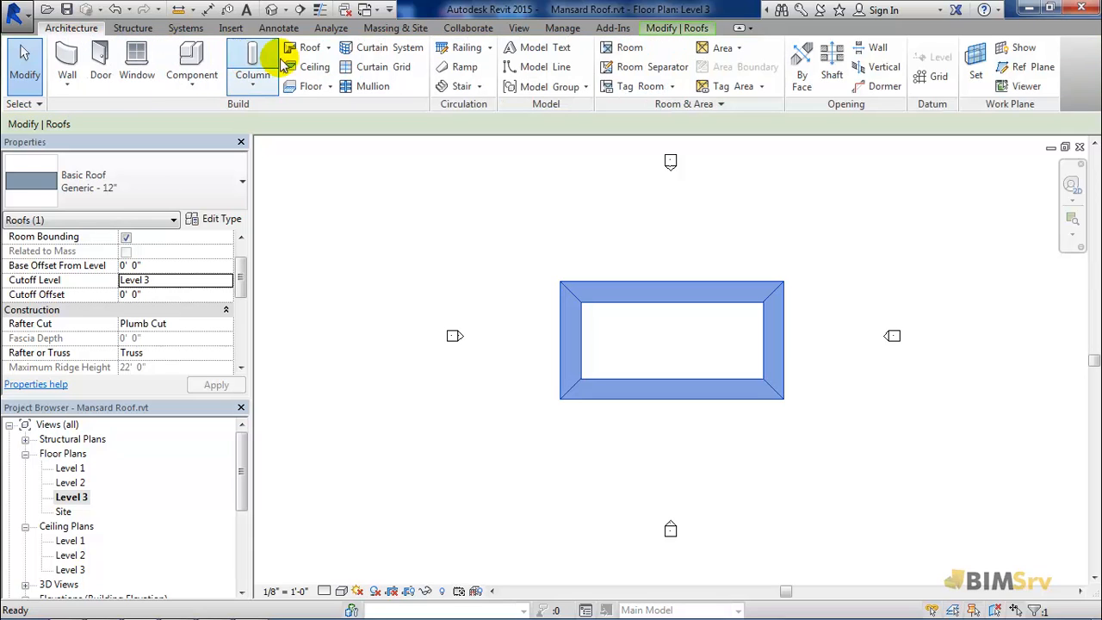
{"action": "left_click", "coordinate": [309, 47]}
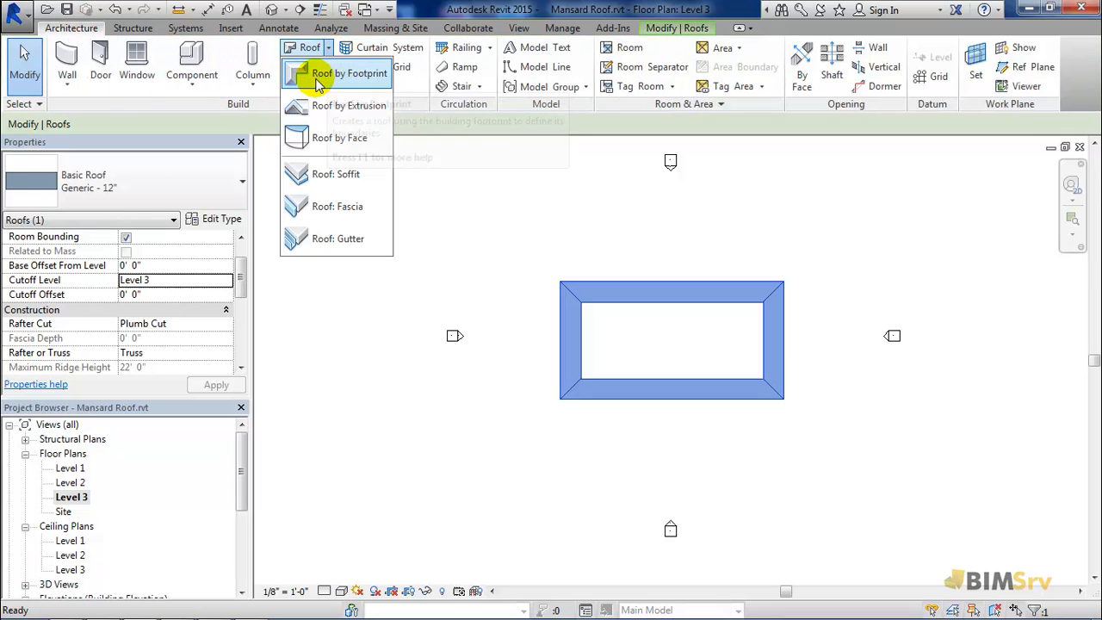
{"action": "left_click", "coordinate": [348, 73]}
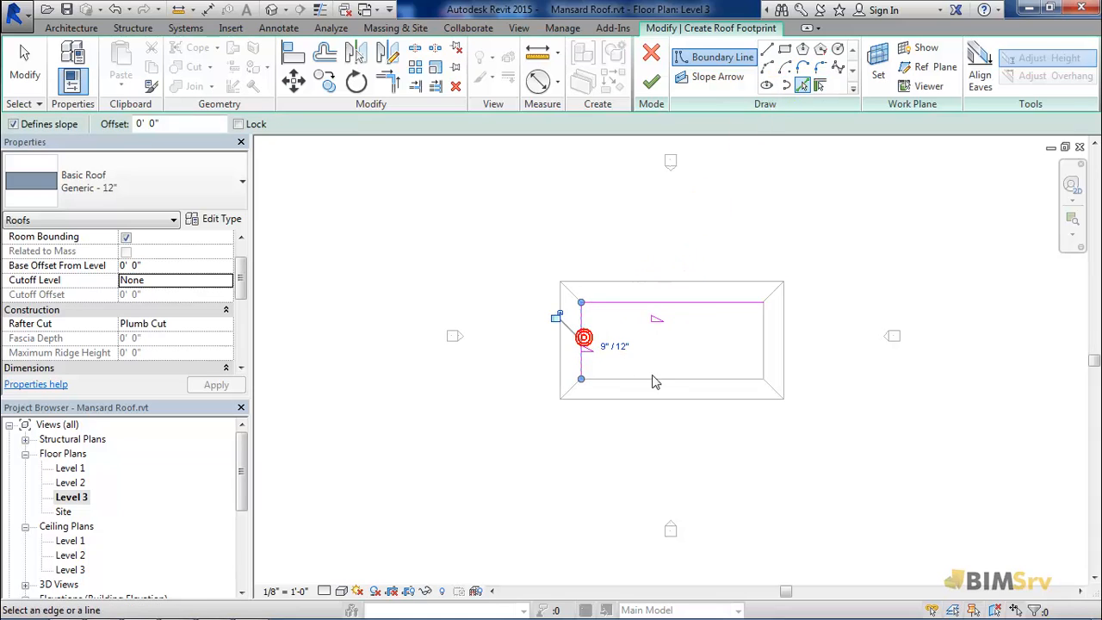
{"action": "left_click", "coordinate": [761, 335]}
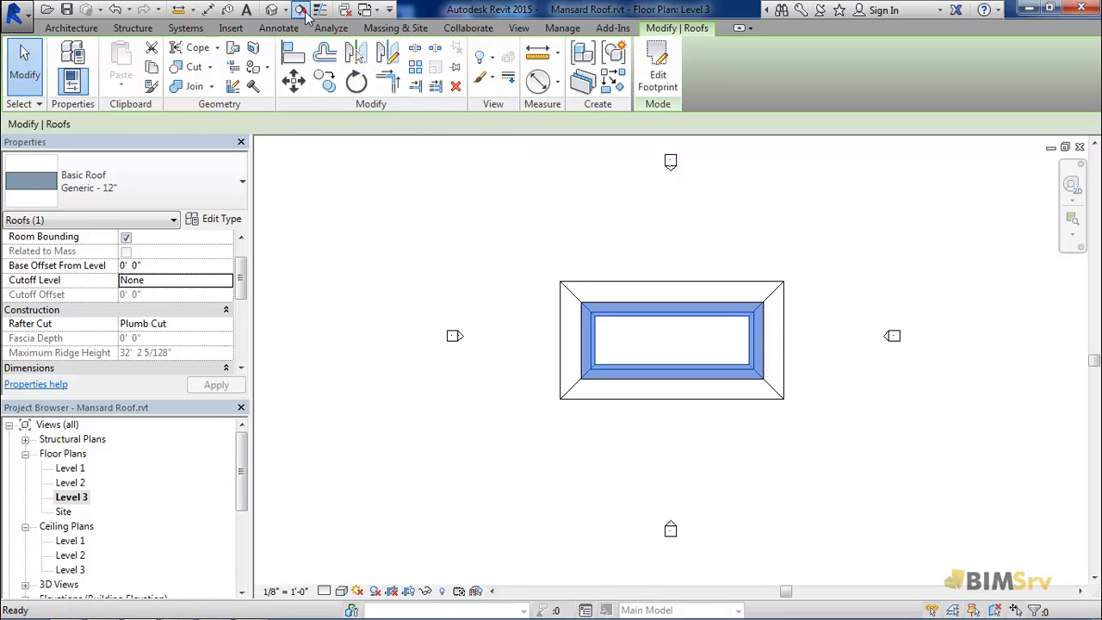
Draw a building section across the roofs and go to its view.
{"action": "left_click", "coordinate": [300, 10]}
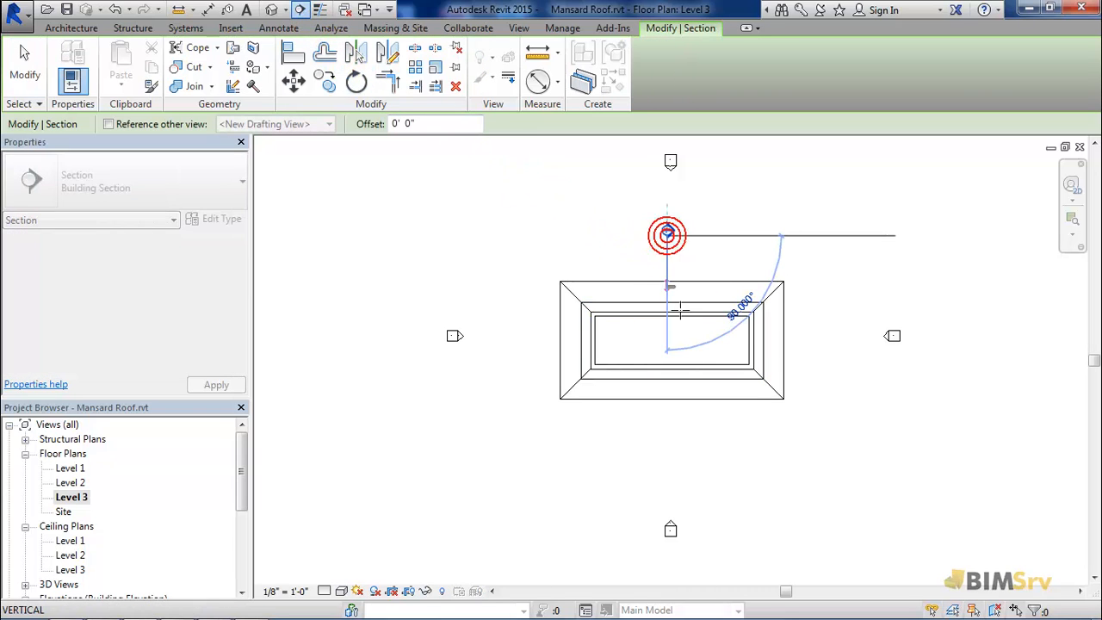
{"action": "left_click", "coordinate": [674, 414]}
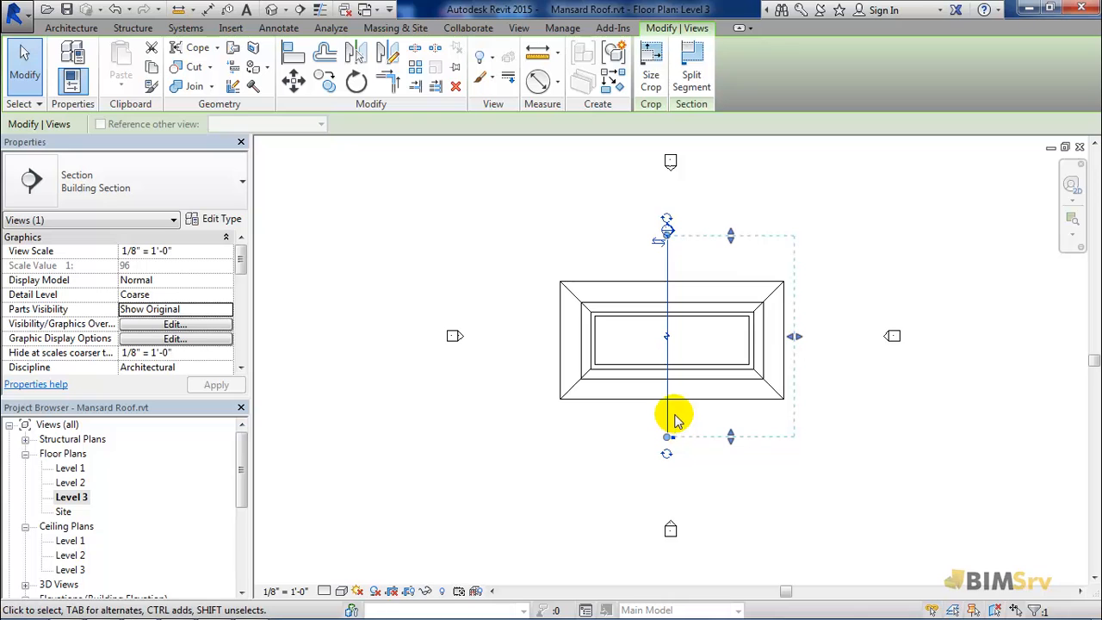
{"action": "right_click", "coordinate": [675, 418]}
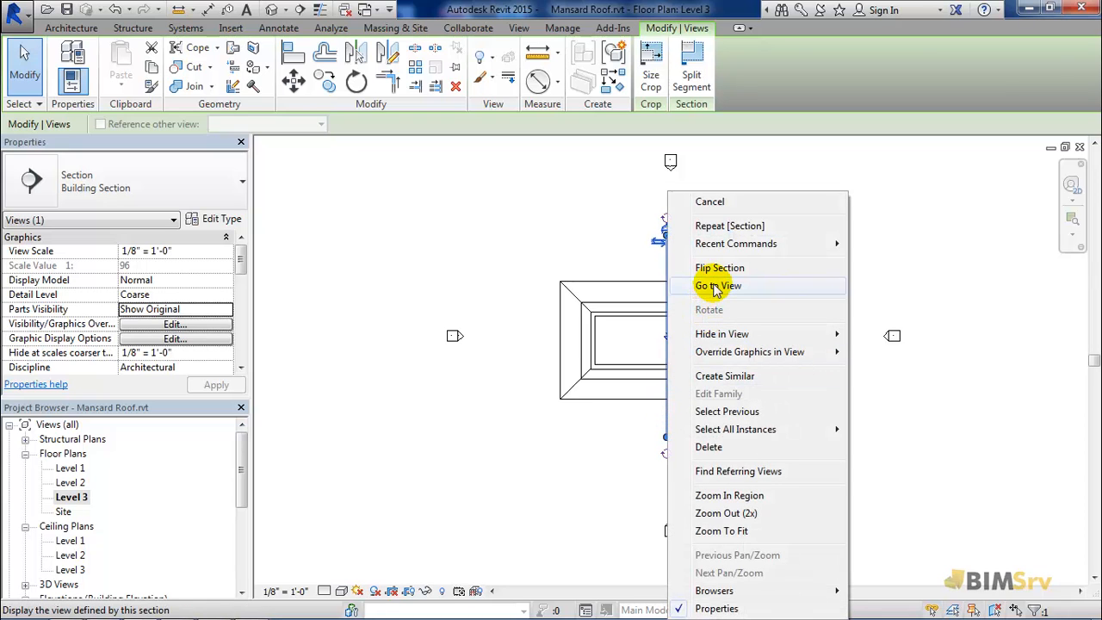
{"action": "left_click", "coordinate": [718, 285]}
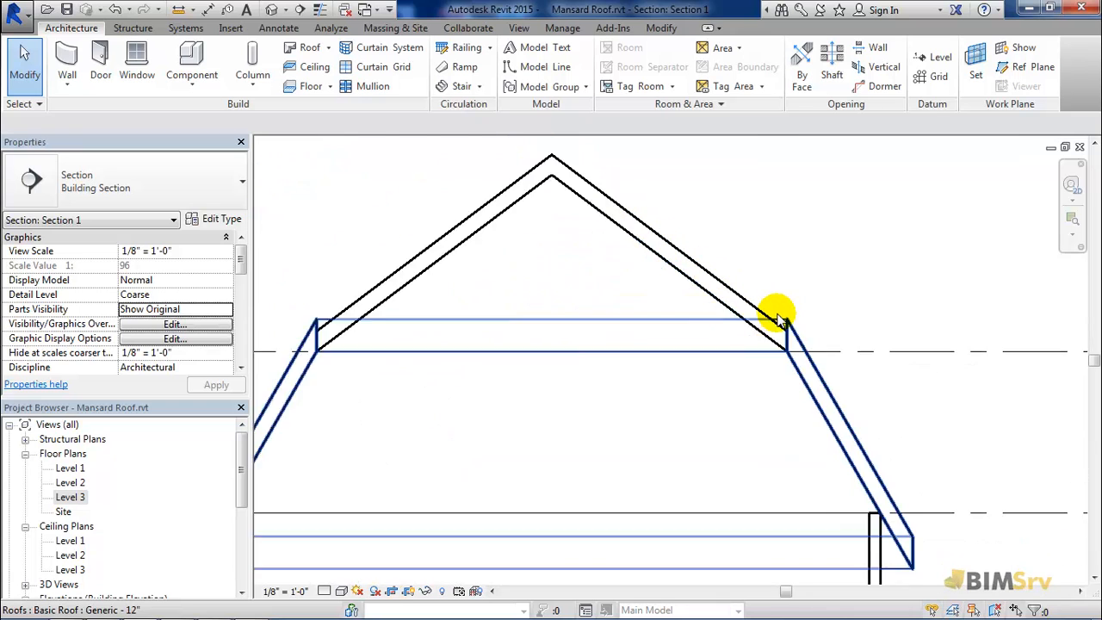
Check the upper roof's 9" base offset, then open the East elevation.
{"action": "left_click", "coordinate": [775, 314]}
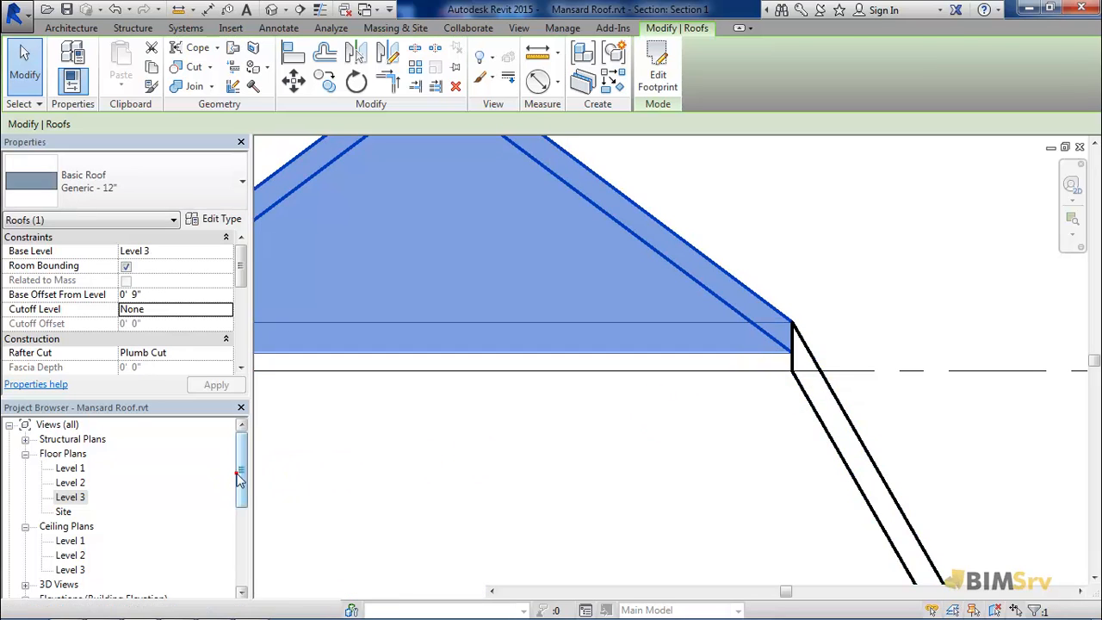
{"action": "double_click", "coordinate": [64, 468]}
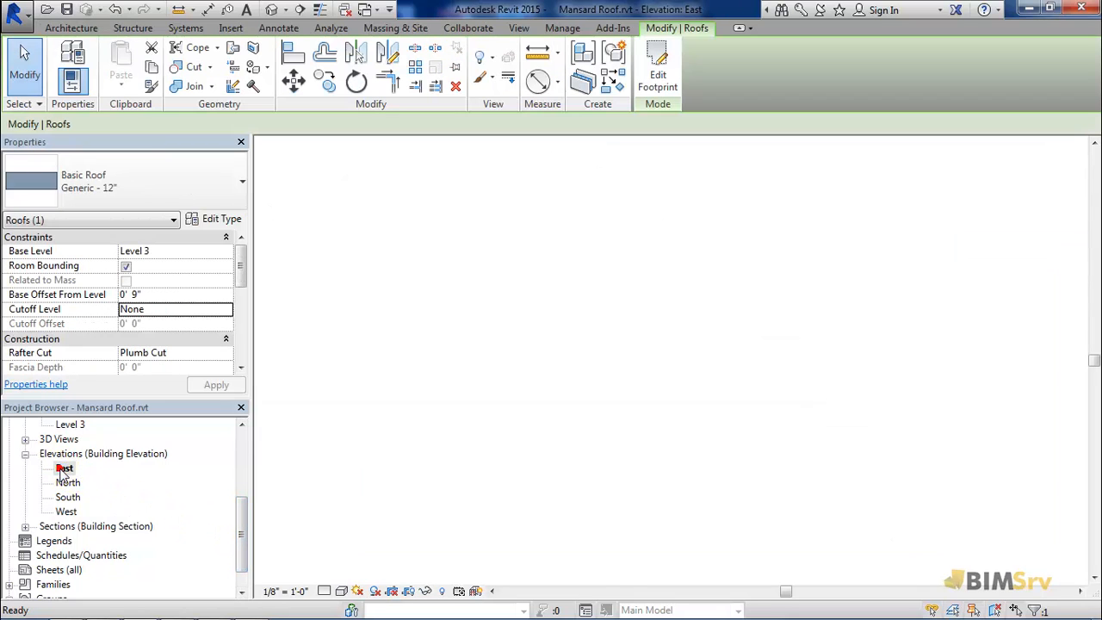